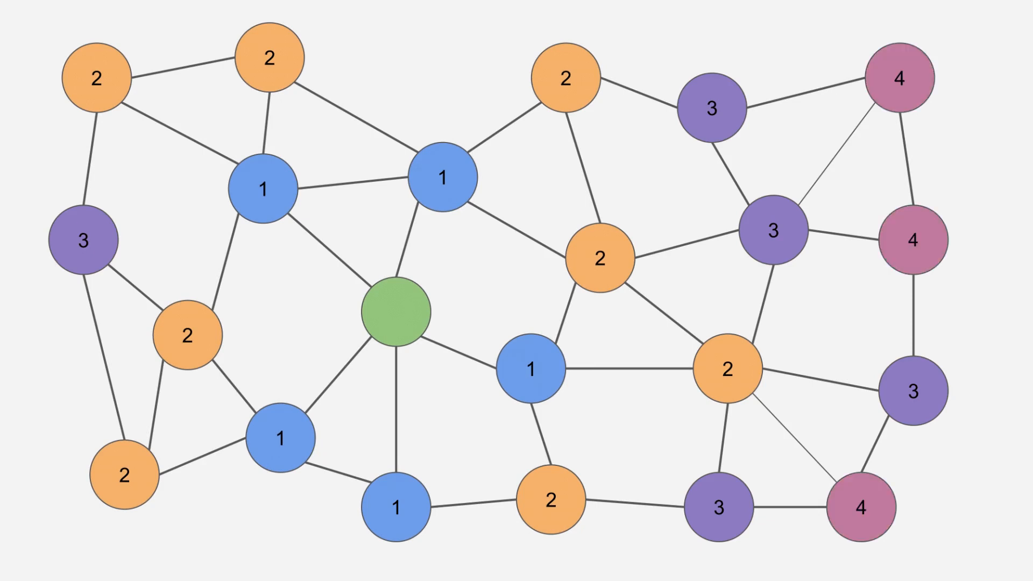
- Launch Lights Out Solver showing the Load Solutions button and empty 5x5 grid
left_click(911, 239)
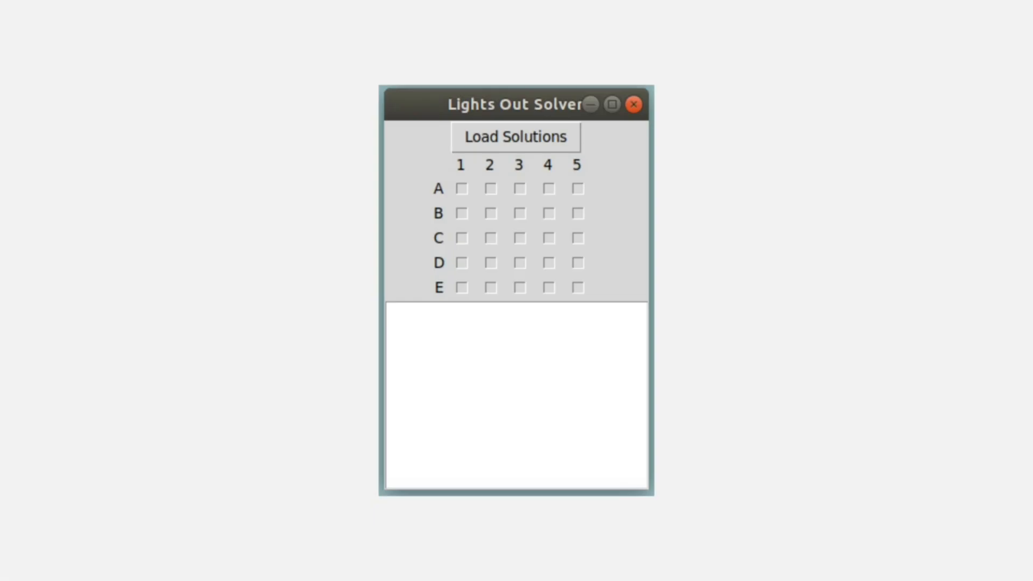
mouse_move(443, 152)
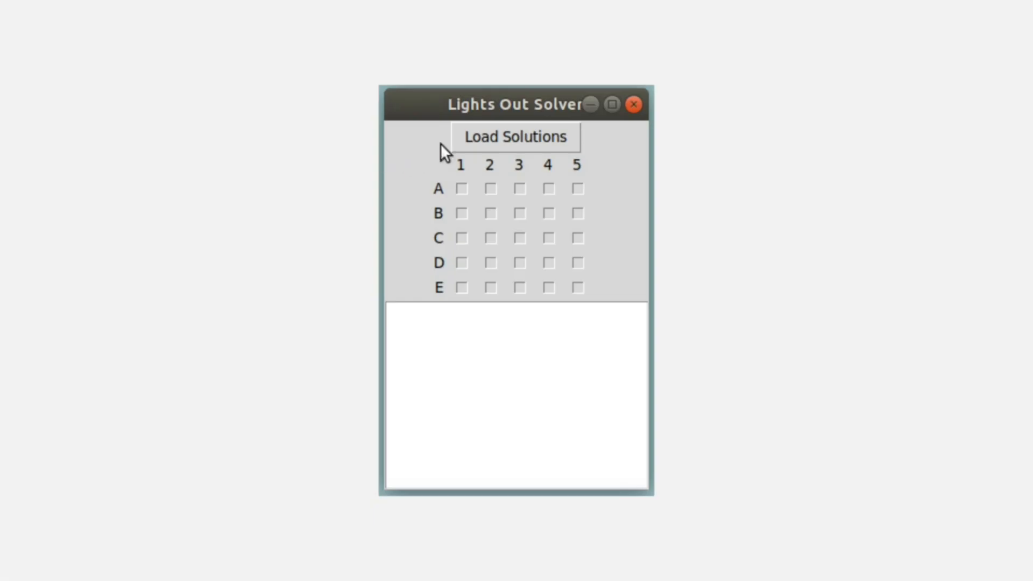
- Load the solutions so the New and Solve buttons and instructions appear
left_click(514, 136)
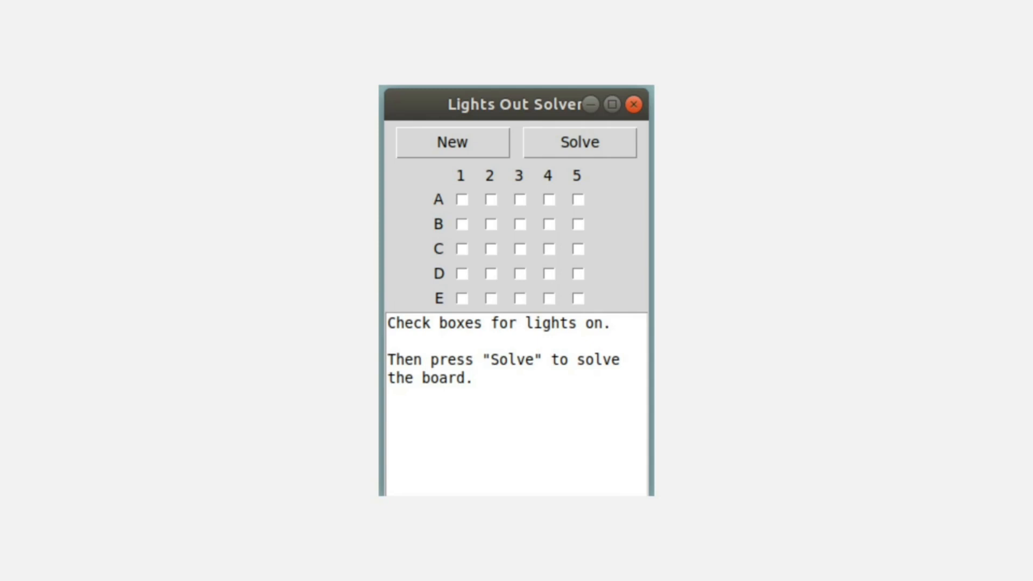
mouse_move(393, 233)
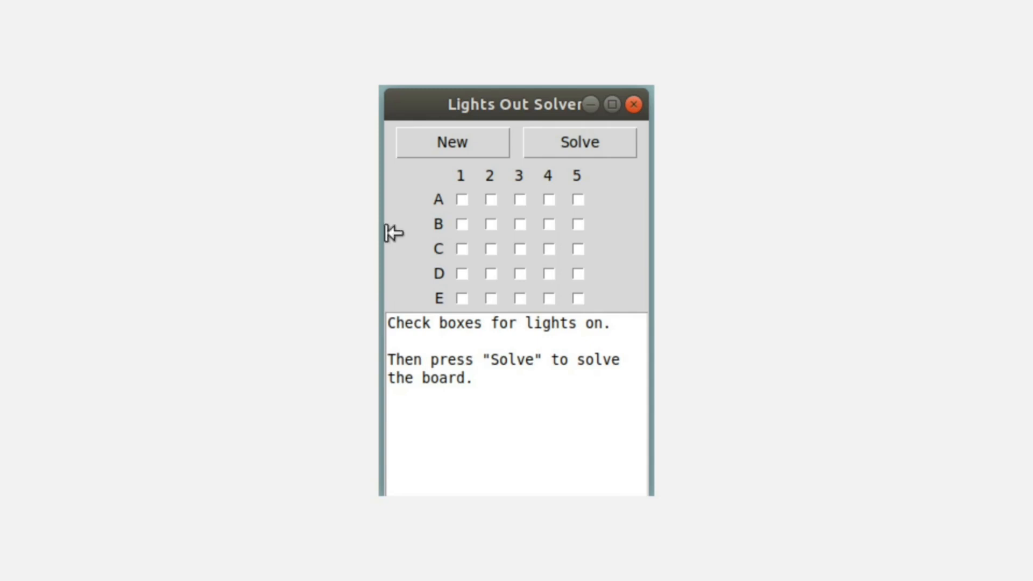
- Mark the lit cell, solve the board and review the six-step solution down to Step 6
left_click(489, 273)
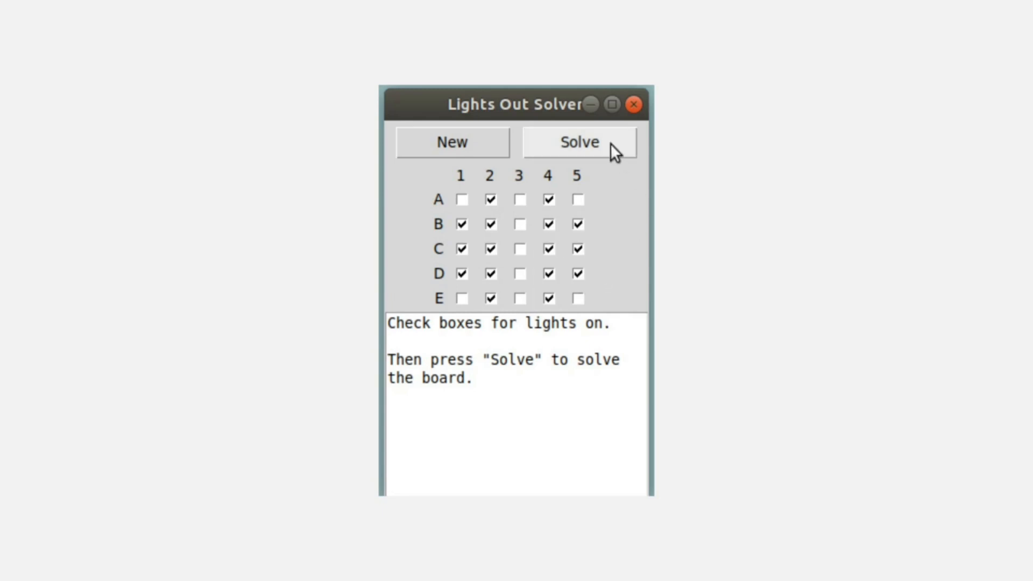
left_click(579, 142)
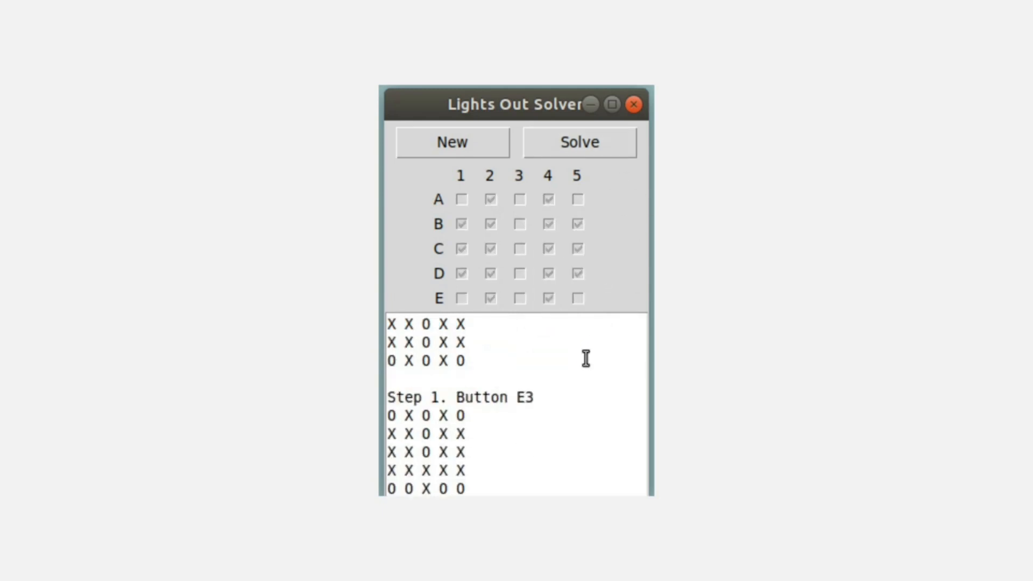
scroll("down", 3)
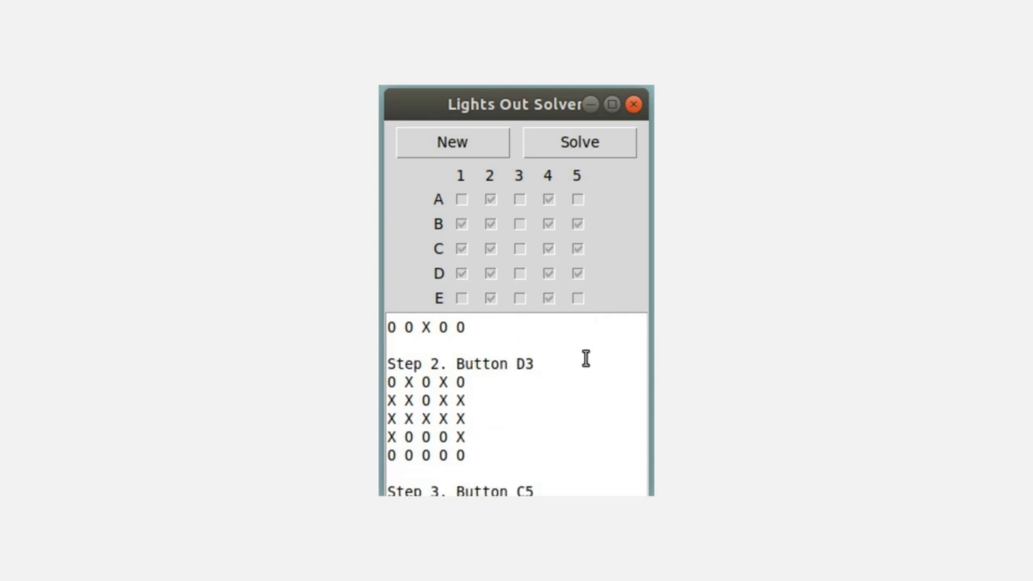
scroll("down", 3)
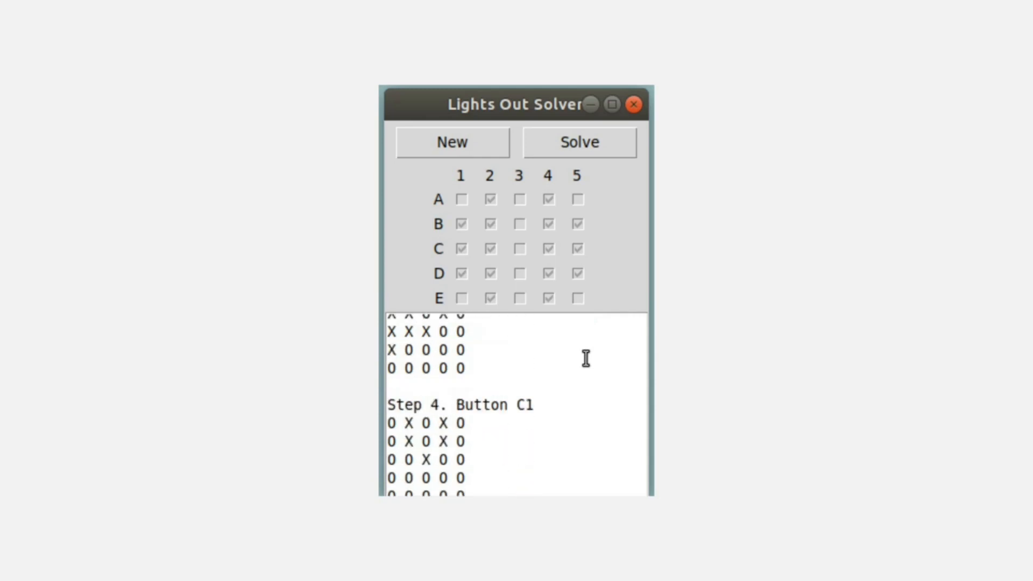
scroll("down", 3)
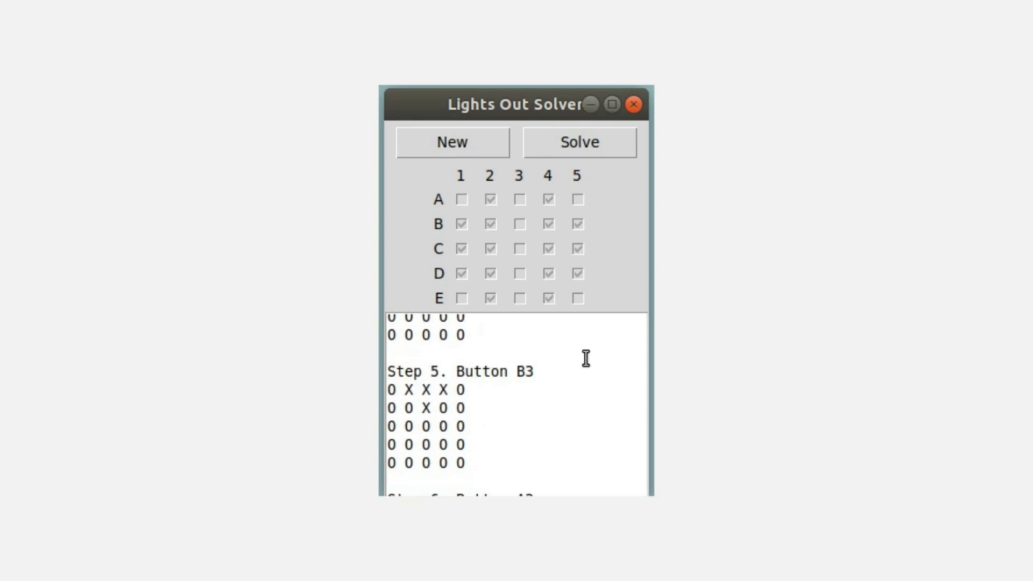
scroll("down", 3)
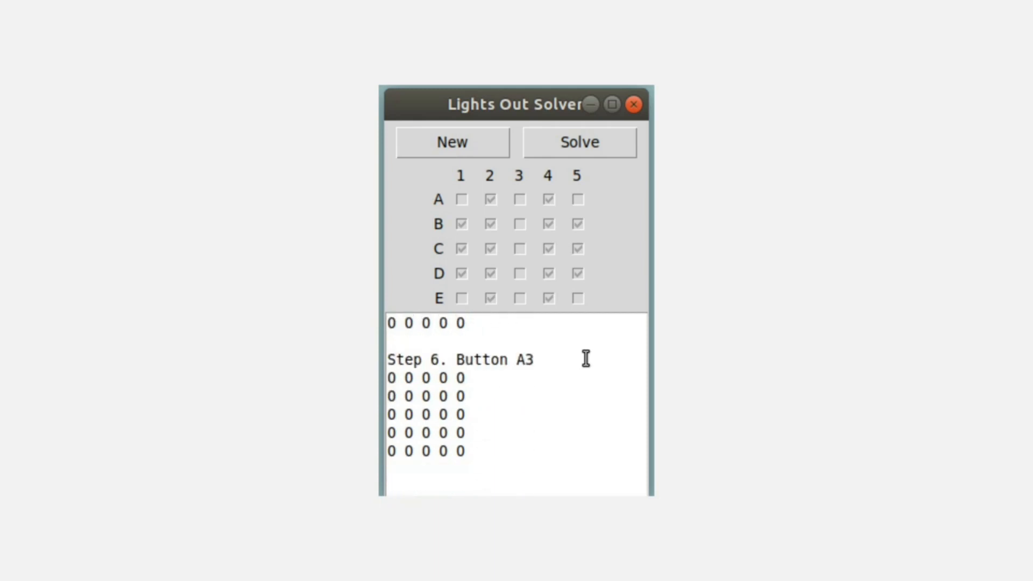
mouse_move(585, 357)
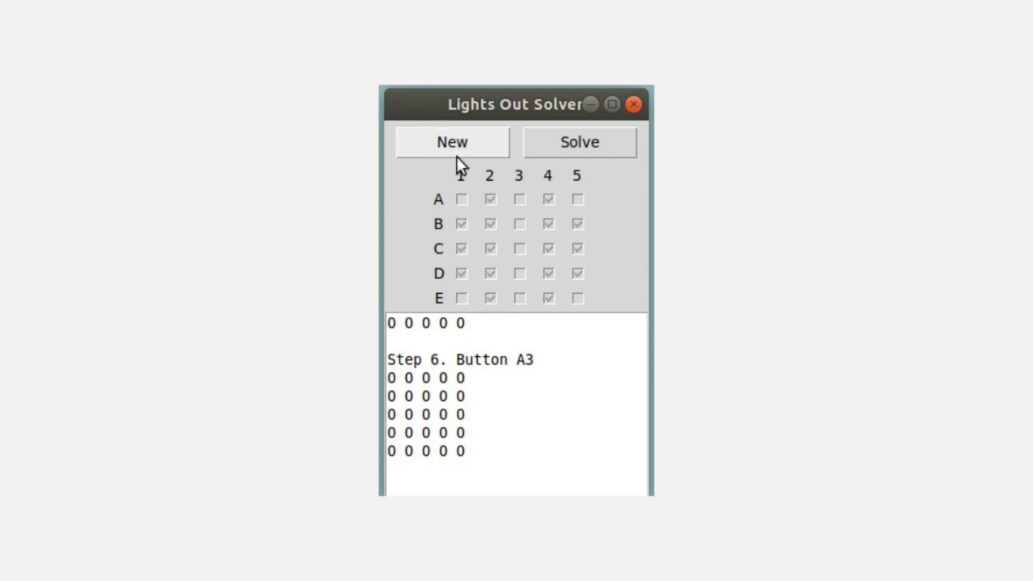
- Clear the board, mark A2 and another light as on, and solve starting with button E3
left_click(451, 142)
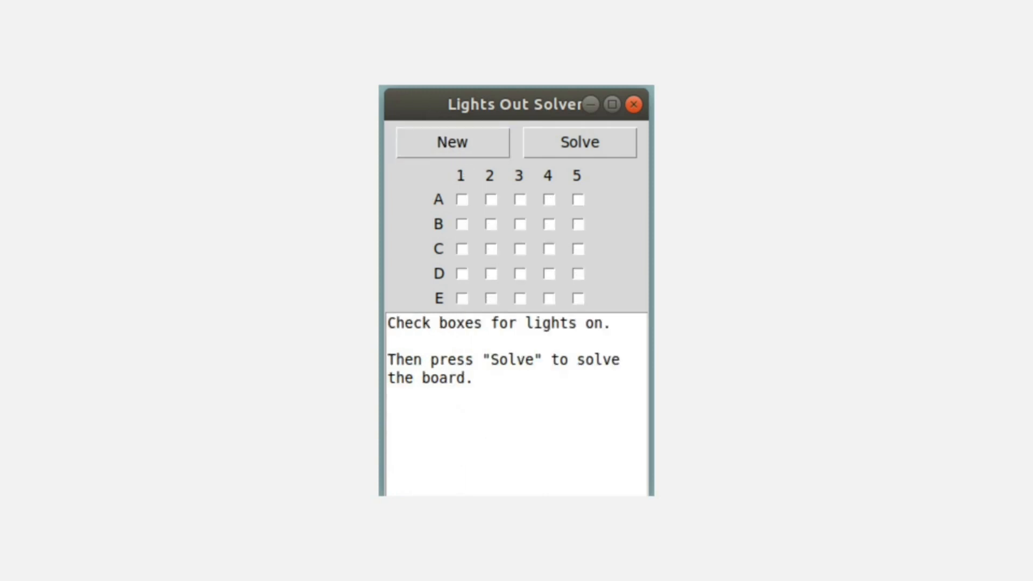
left_click(489, 200)
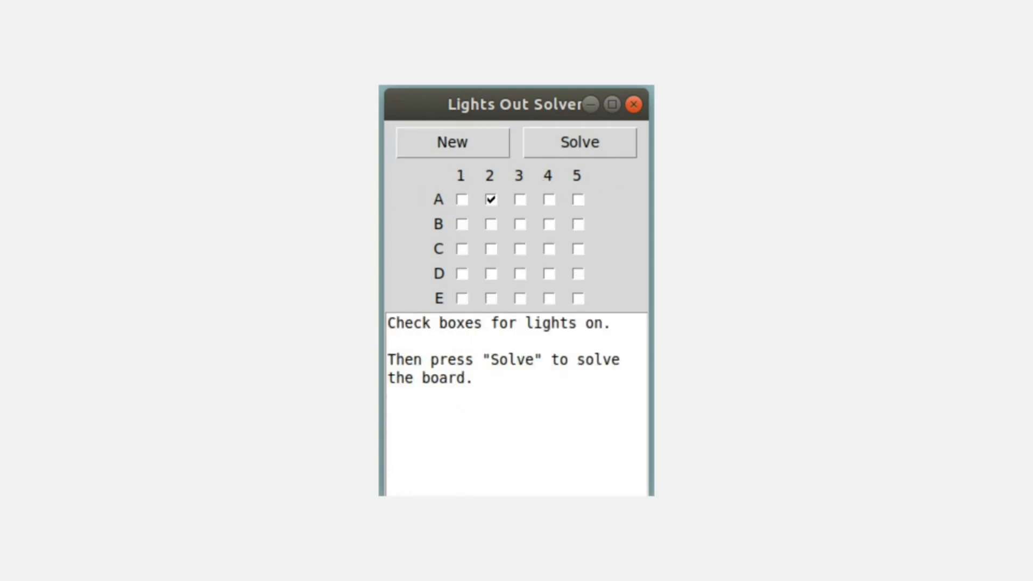
left_click(579, 142)
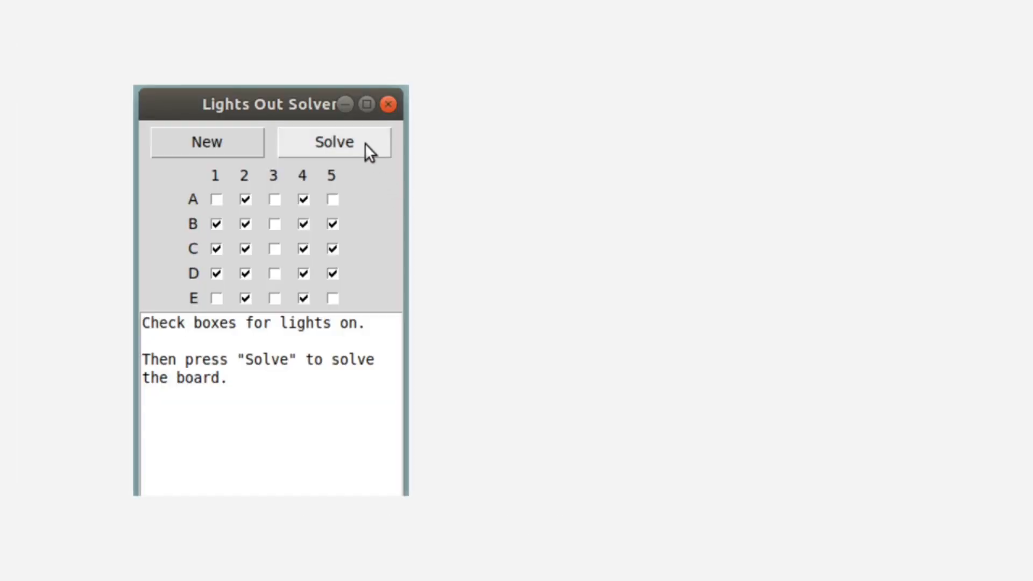
left_click(334, 142)
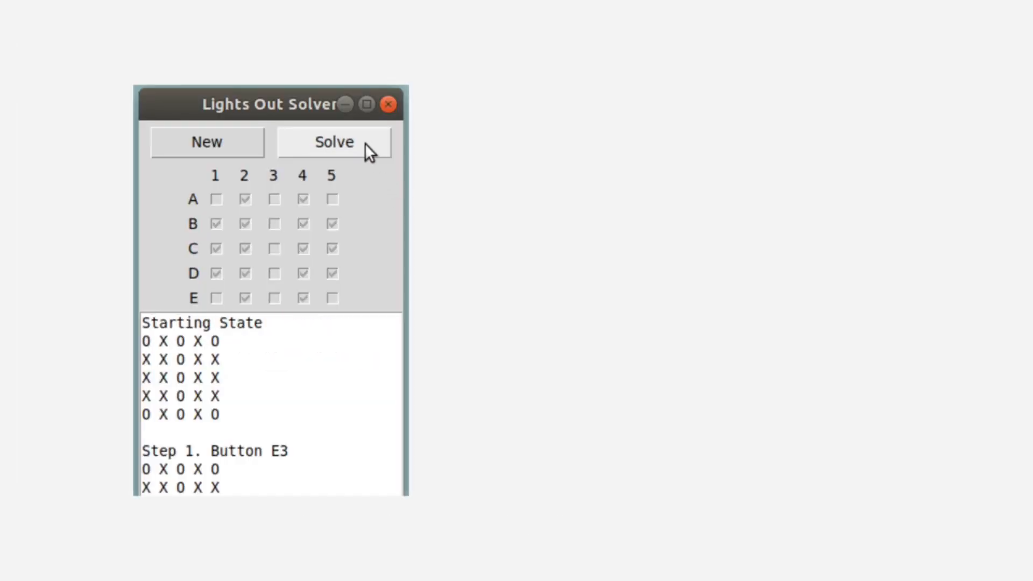